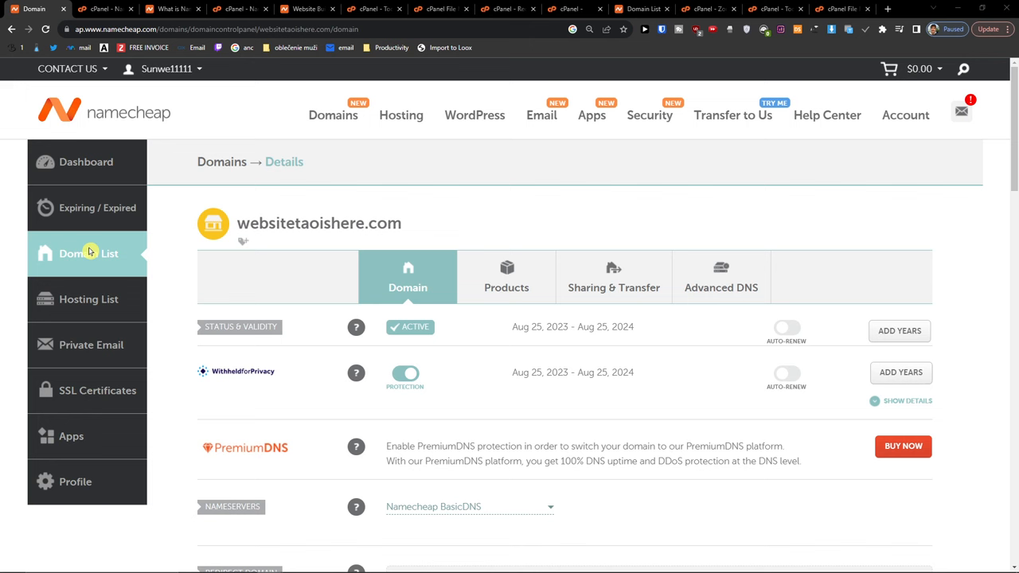
Open Private Email from the dashboard sidebar to list the account's email subscriptions
click(91, 344)
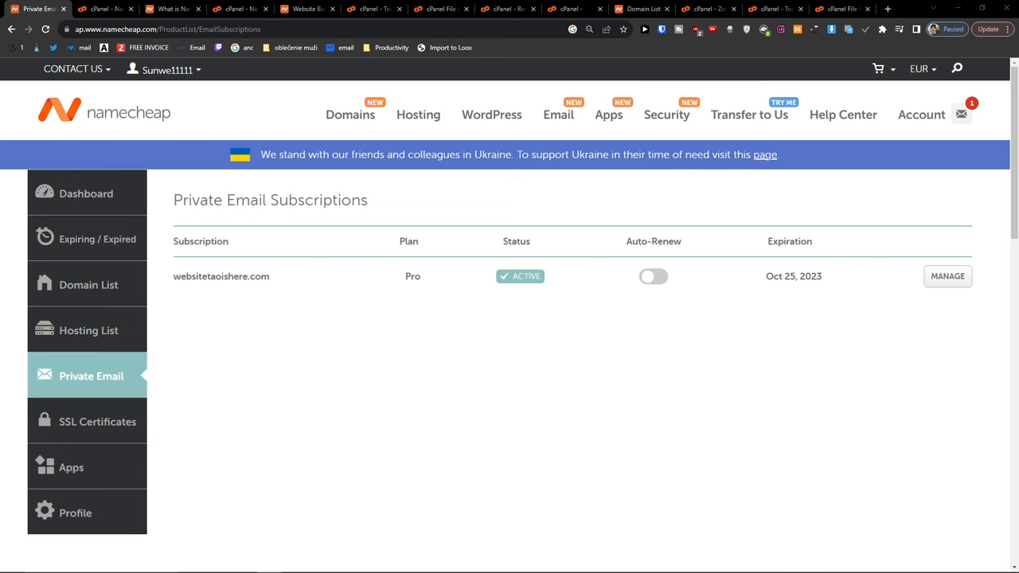
Manage the websitetaoishere.com Pro subscription and scroll down to Mailboxes In Use (0 of 3)
click(947, 277)
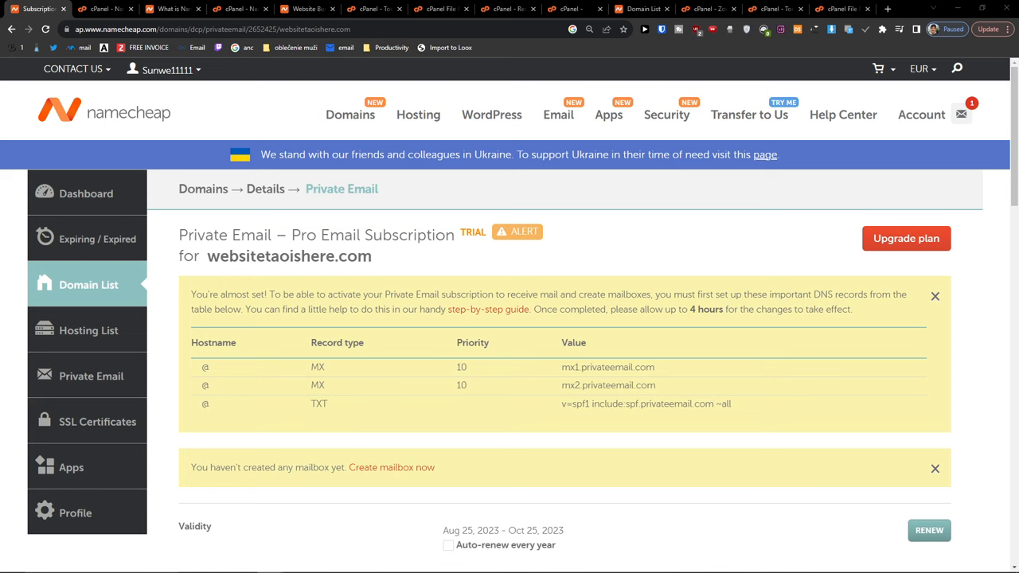
scroll(down, 3)
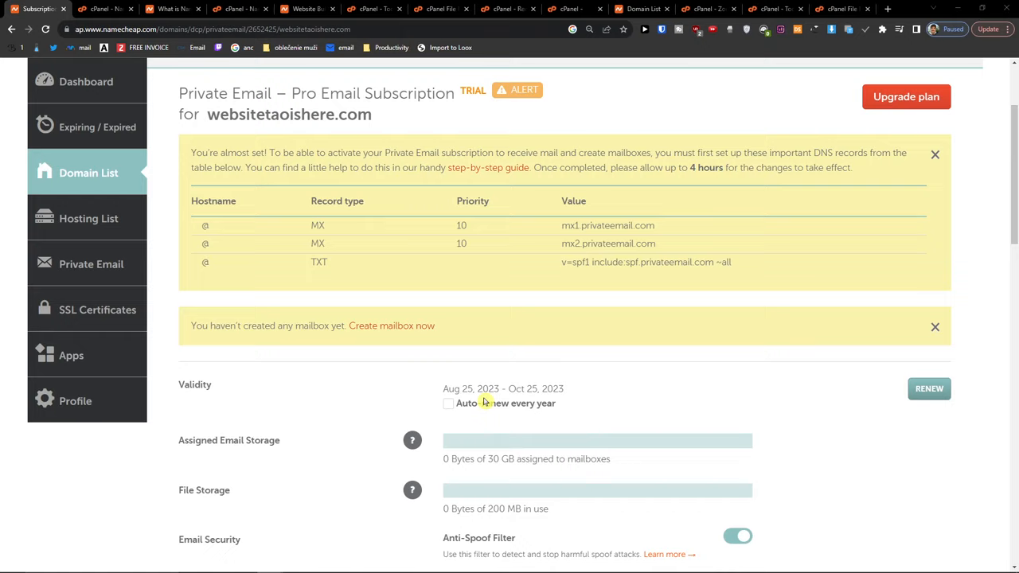
scroll(down, 3)
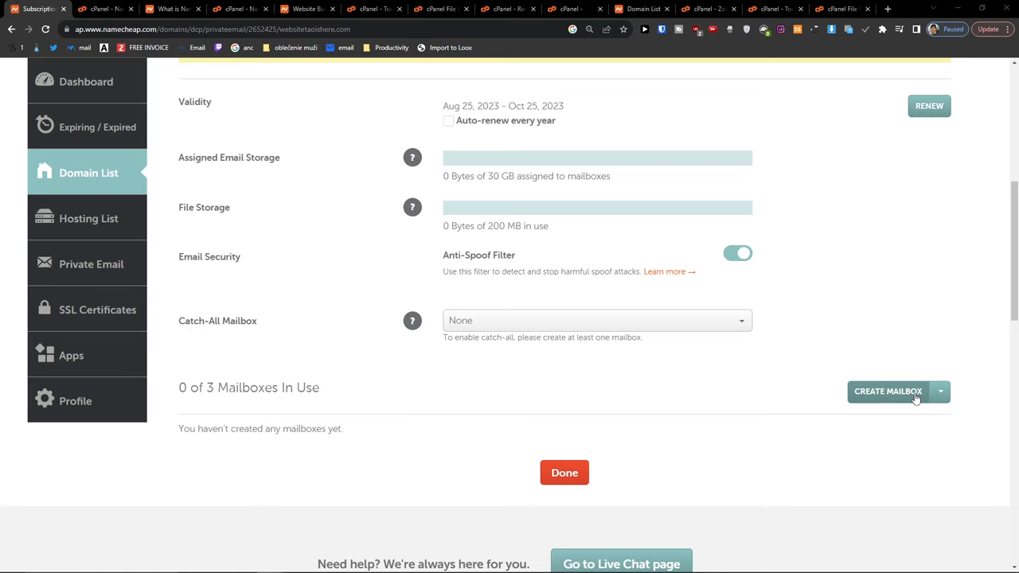
click(888, 391)
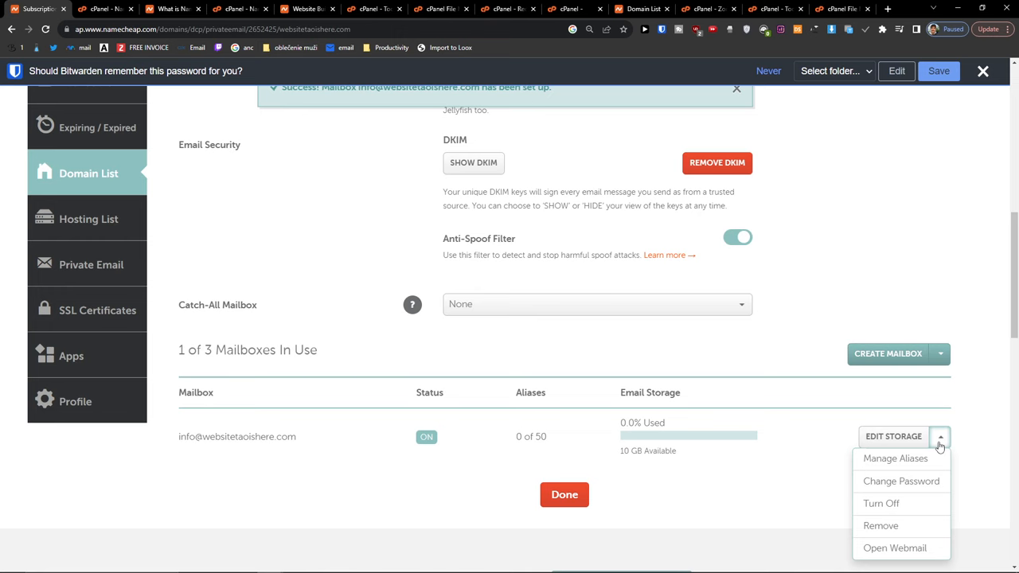
Launch Open Webmail for the info mailbox, bringing up the Private Email login page
click(894, 548)
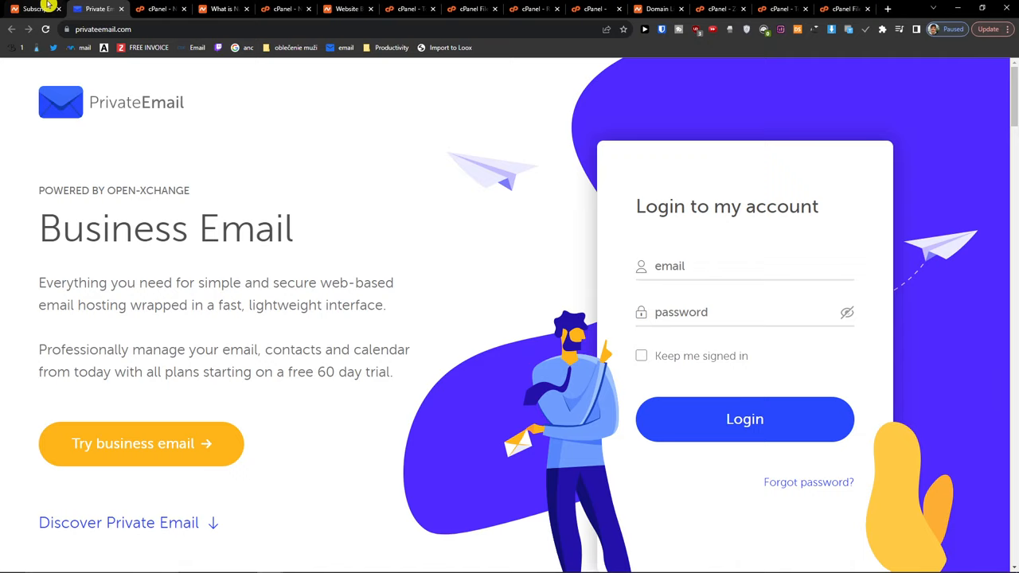
mouse_move(652, 228)
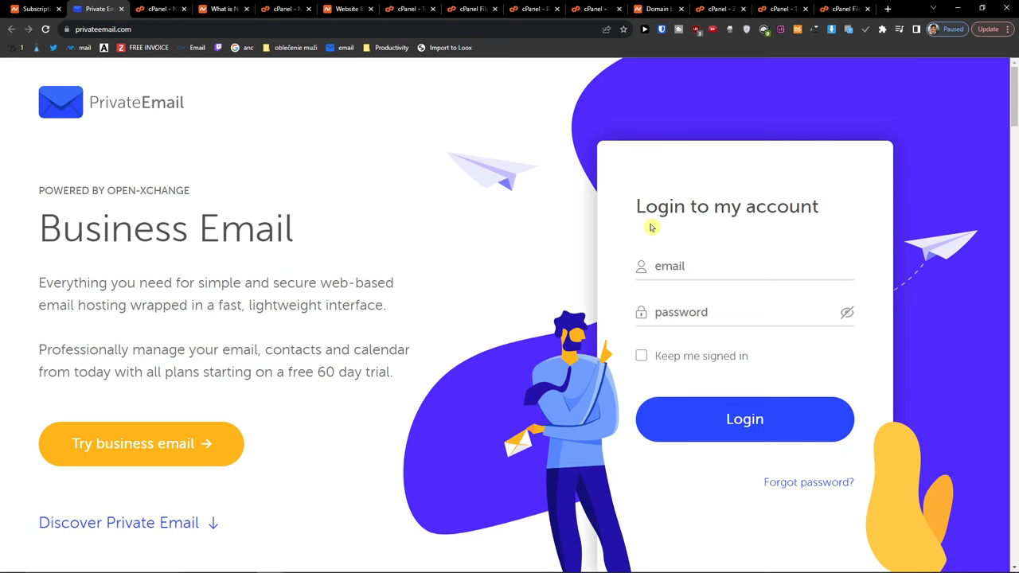